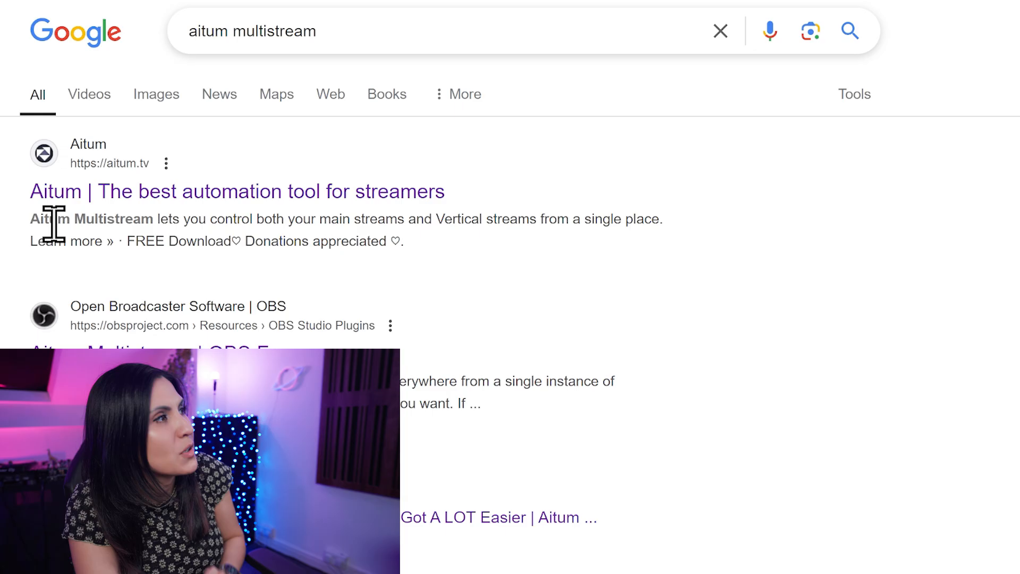
Reach the Aitum Multistream product page from the aitum.tv search result.
left_click(237, 191)
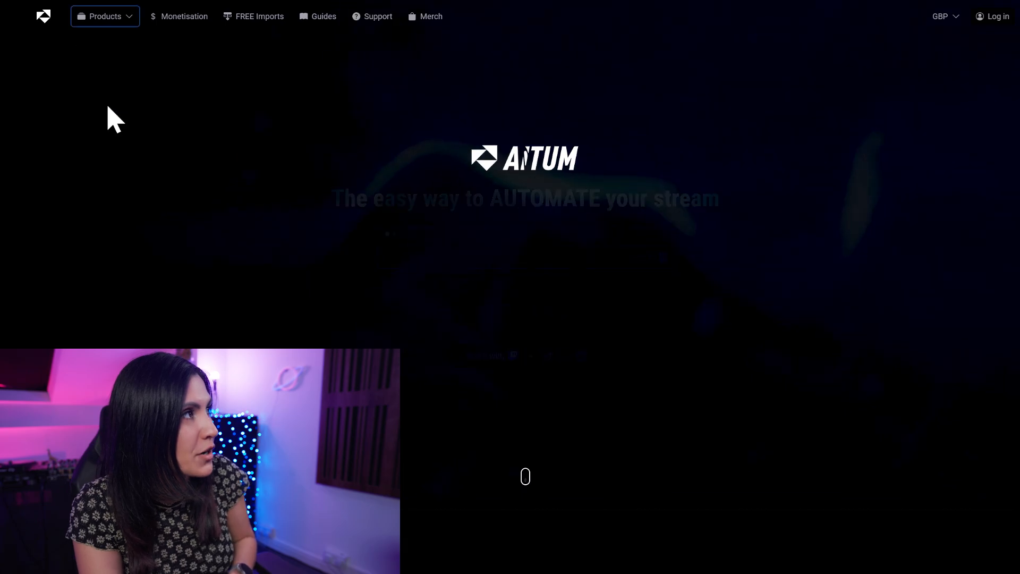
left_click(104, 16)
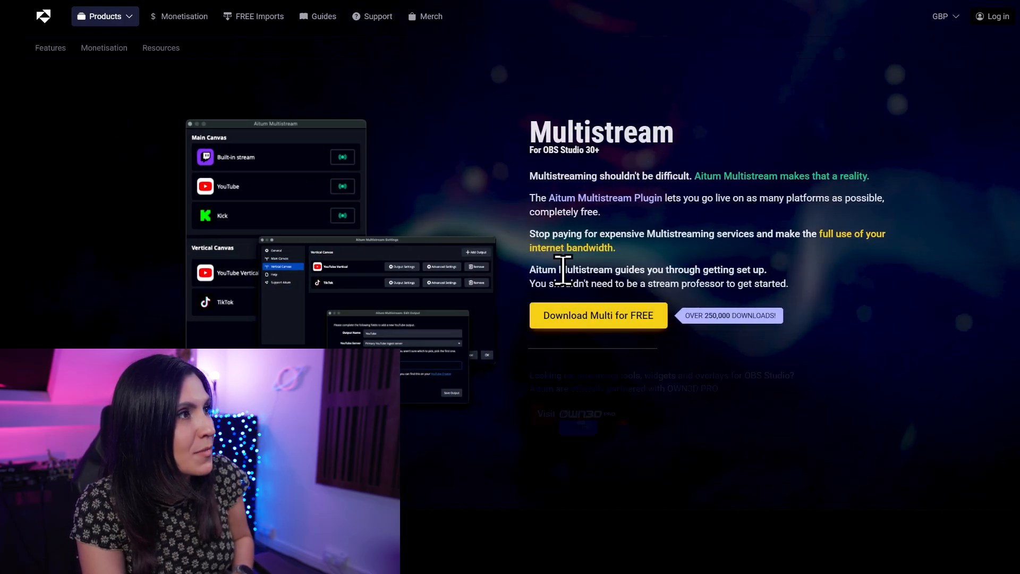
mouse_move(615, 334)
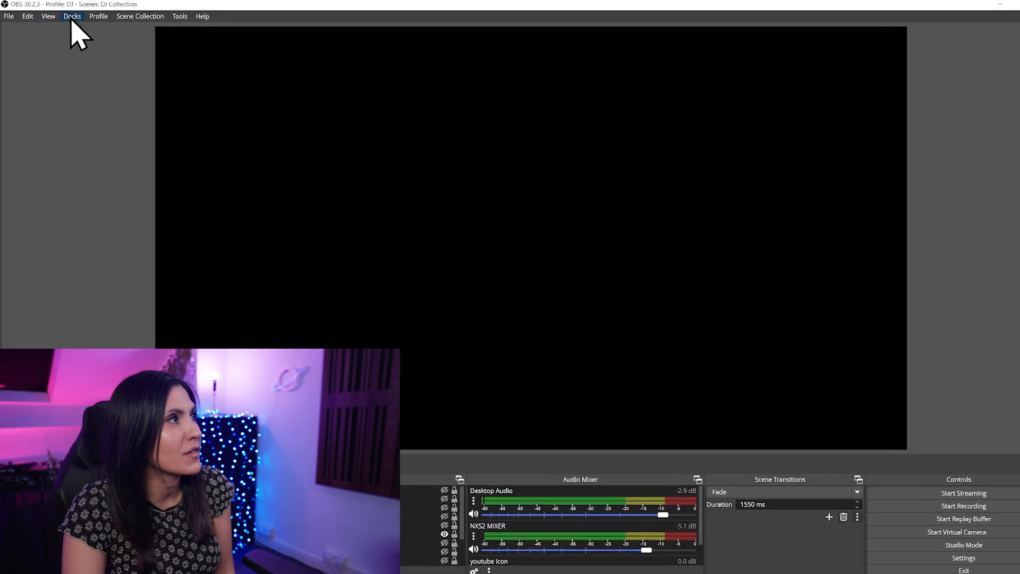
Show the Aitum Multistream dock via the Docks menu.
left_click(72, 16)
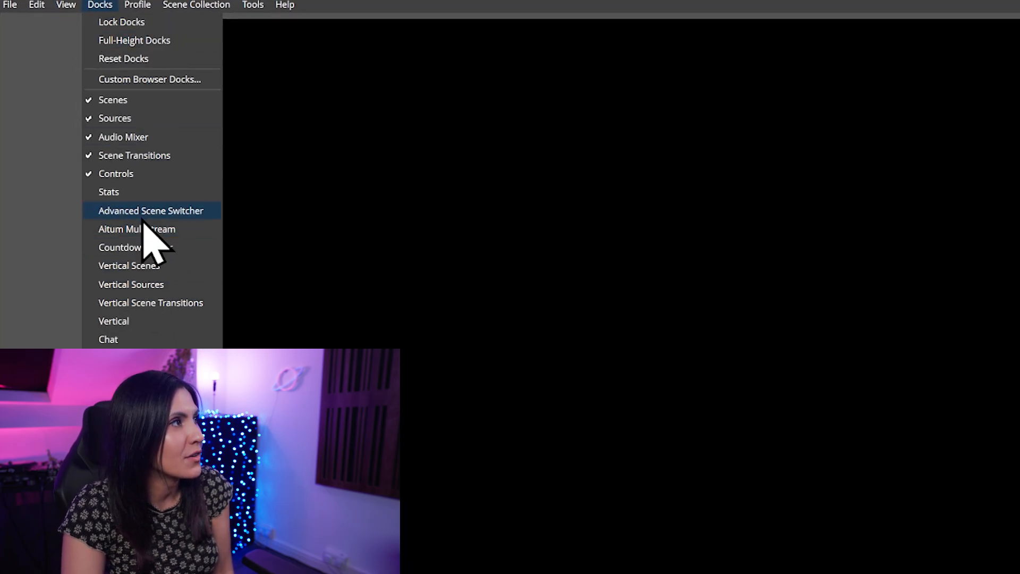
left_click(137, 230)
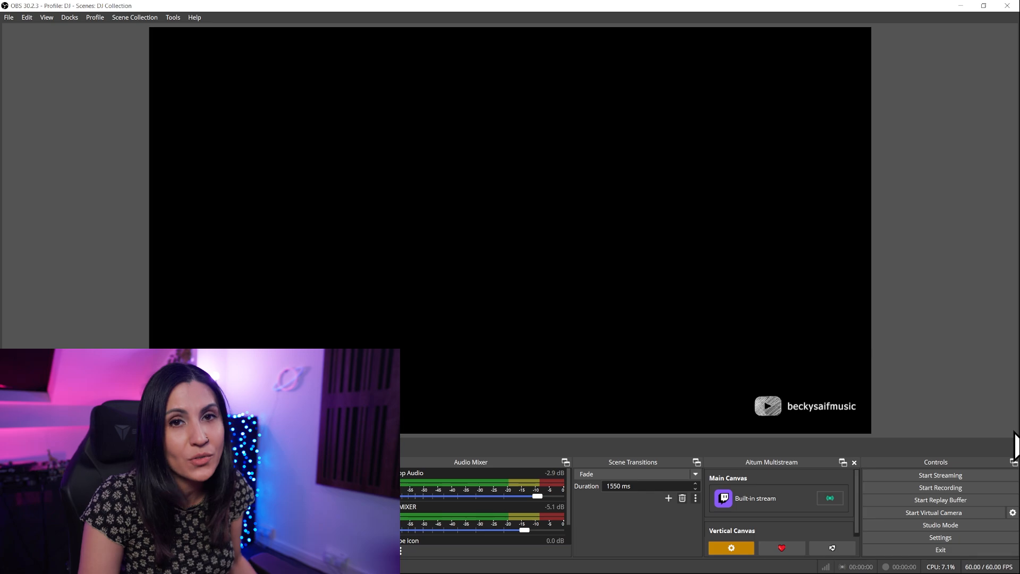
mouse_move(576, 542)
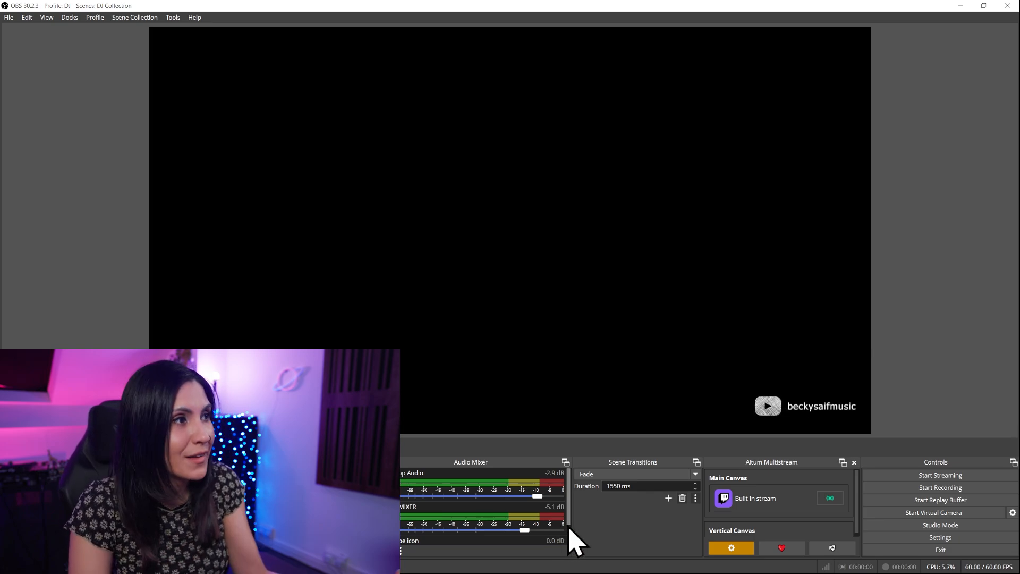
mouse_move(816, 521)
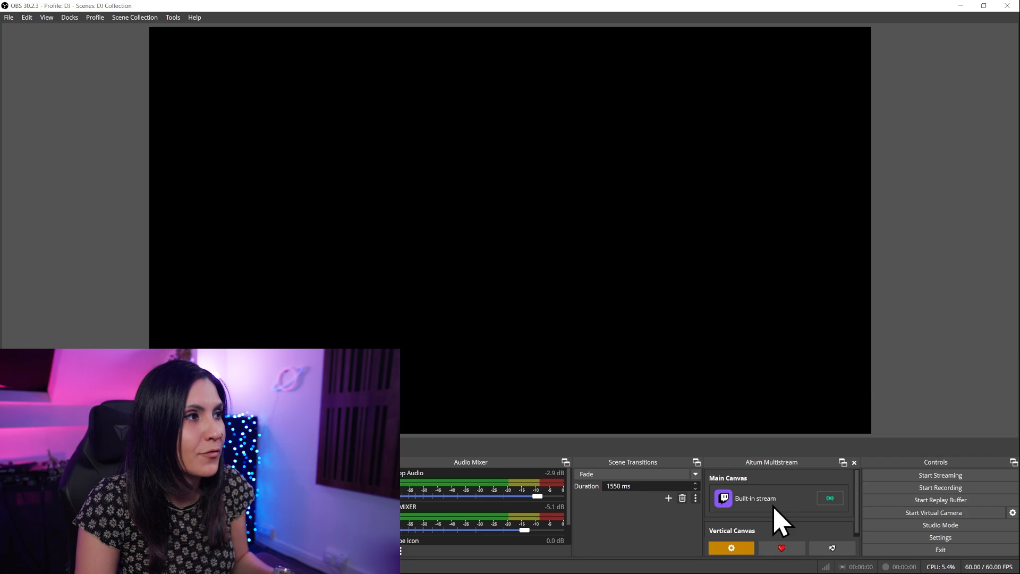
mouse_move(774, 552)
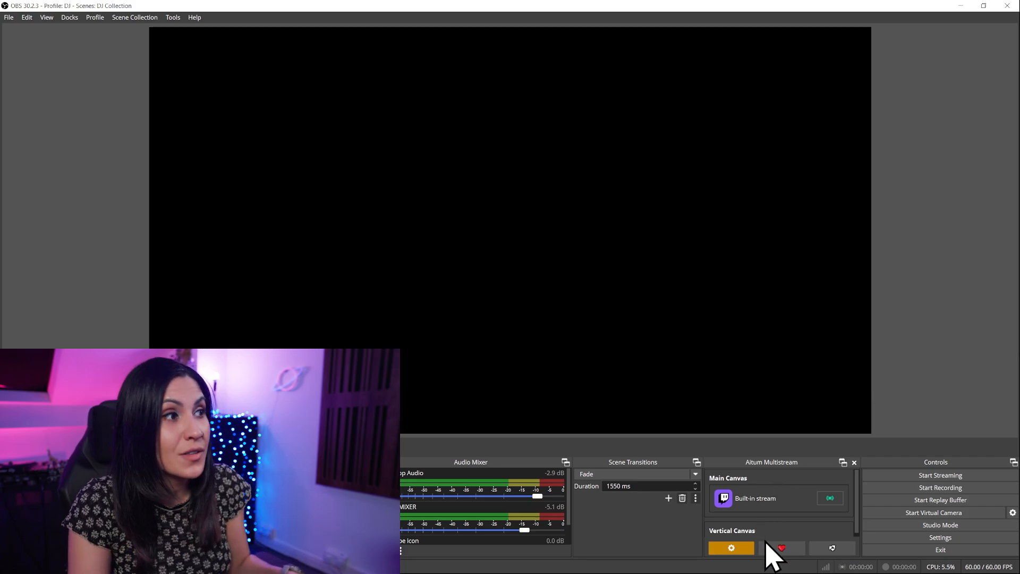
Begin adding a new Twitch output from the Aitum Multistream settings.
left_click(731, 547)
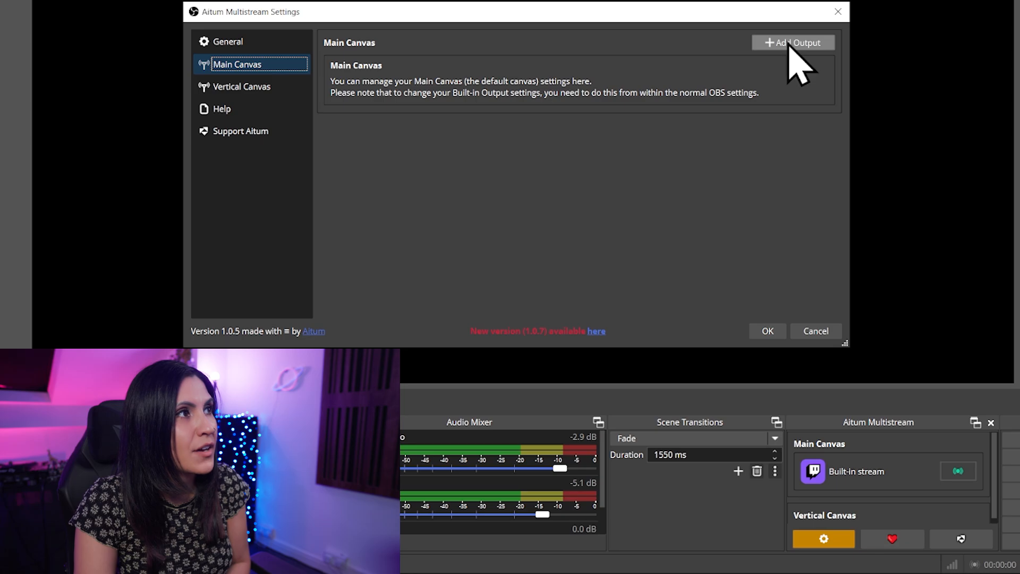
left_click(793, 42)
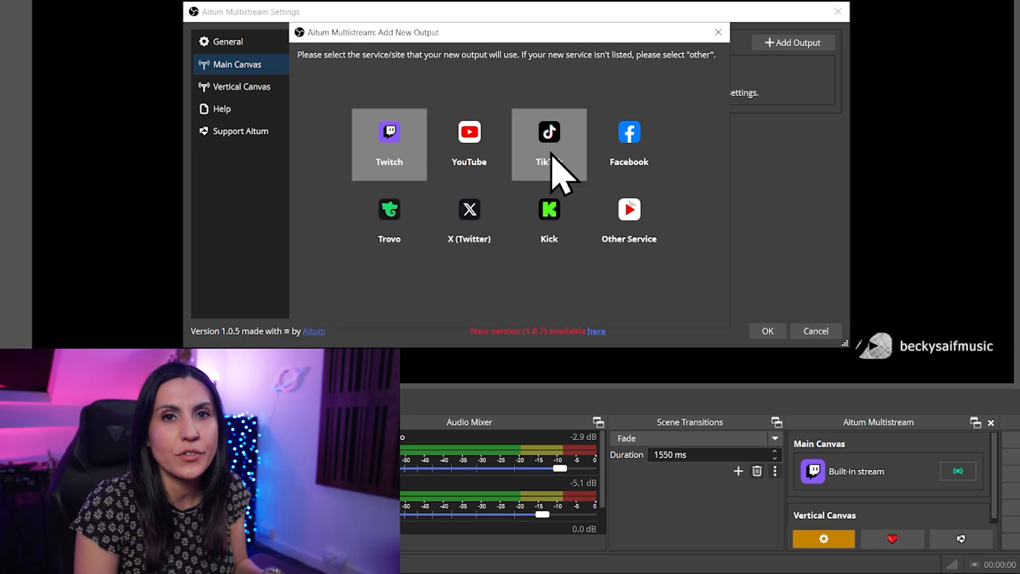
mouse_move(555, 227)
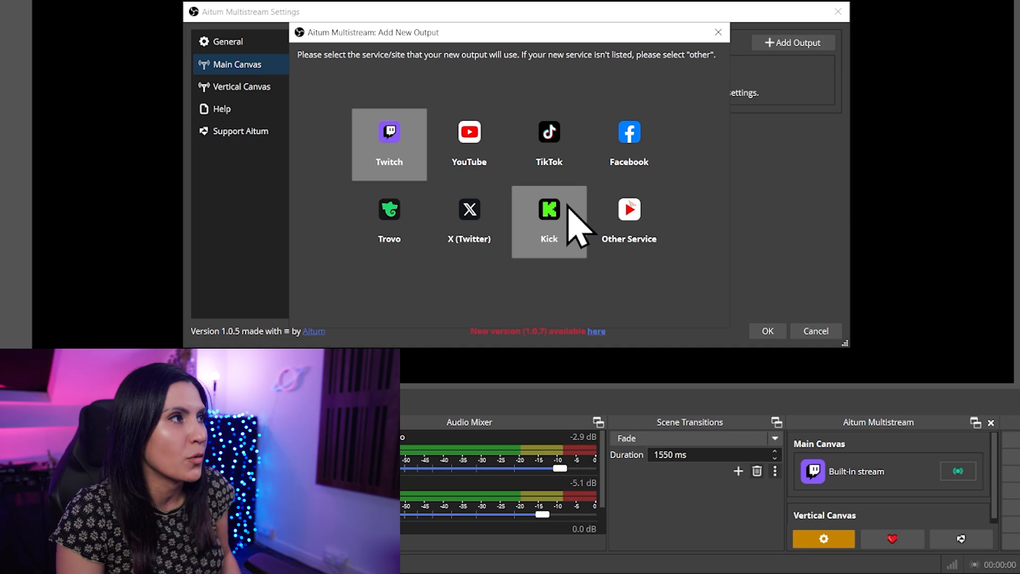
mouse_move(438, 192)
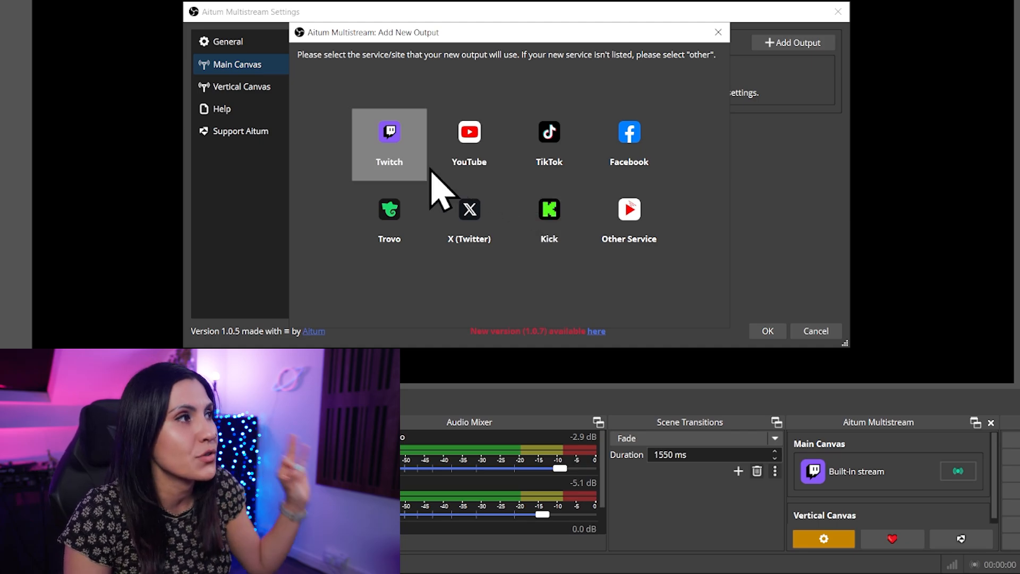
left_click(389, 137)
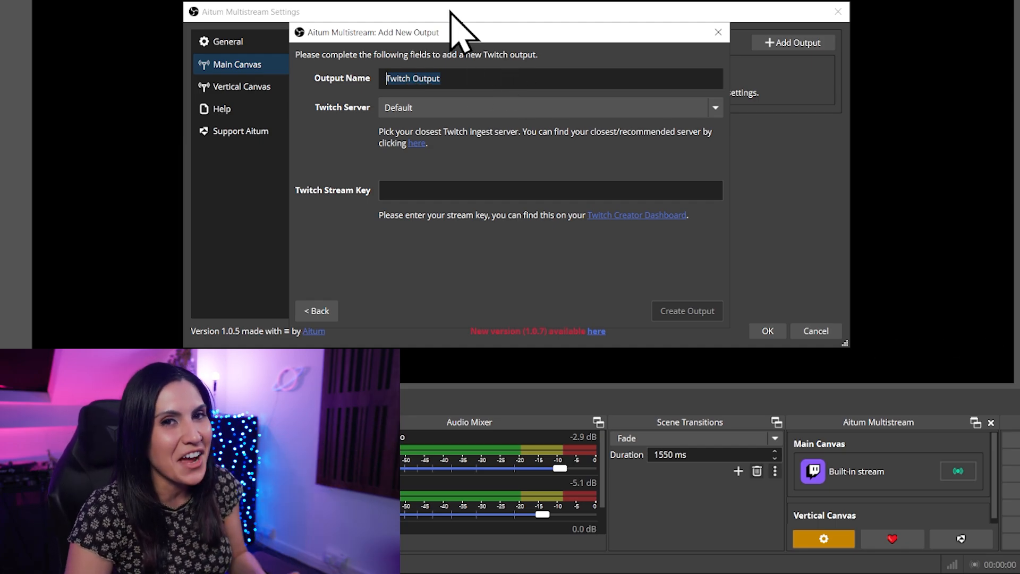
Name the new Twitch output 'BeckySaifIRL', leaving the server at Default.
type("BeckyS")
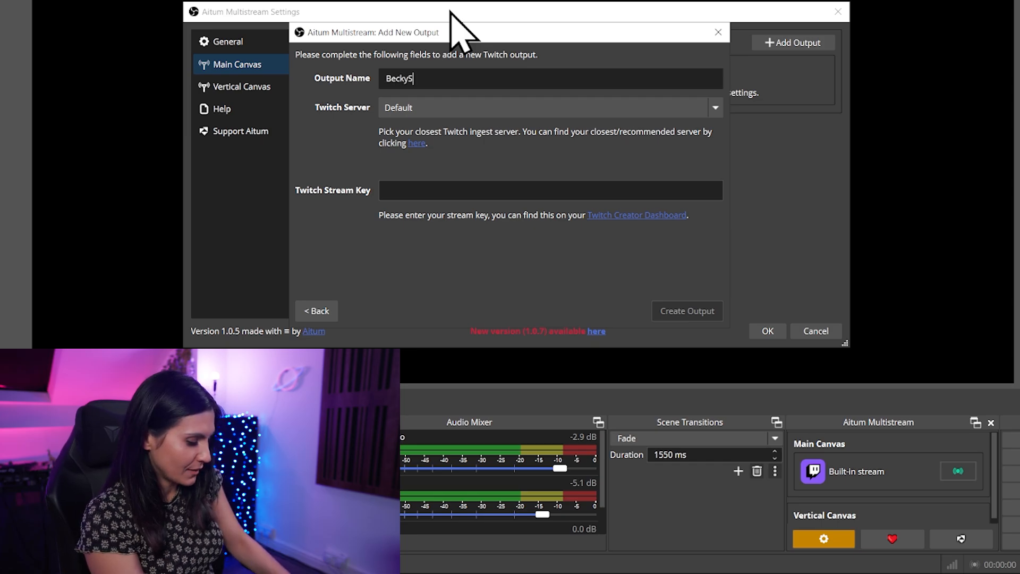
type("aifIRL")
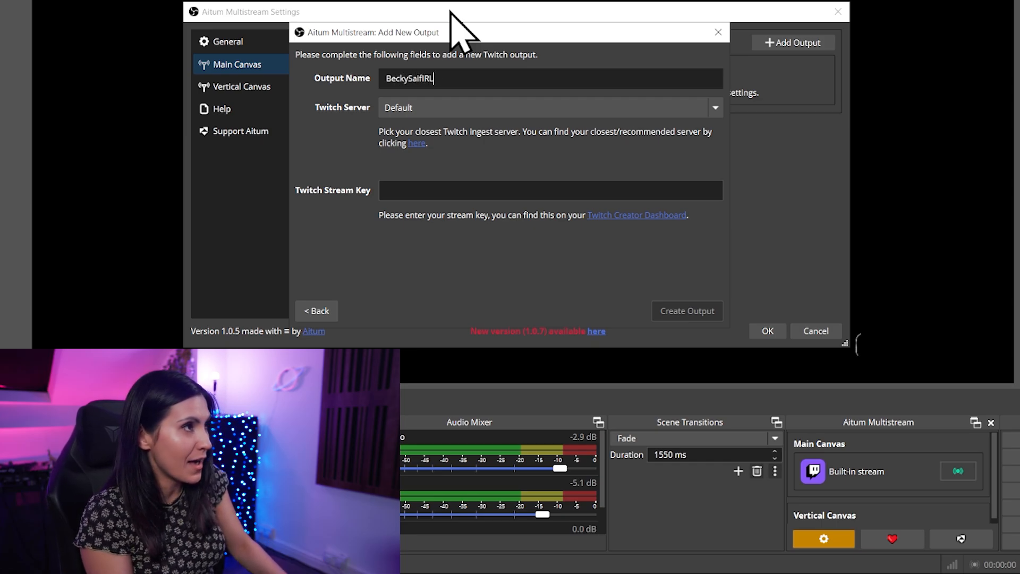
mouse_move(474, 176)
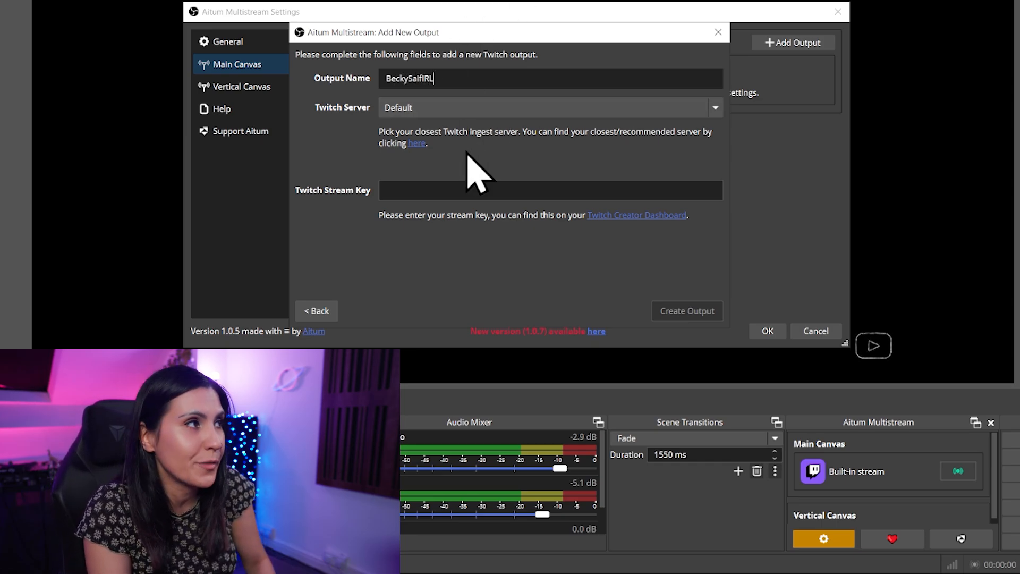
mouse_move(390, 129)
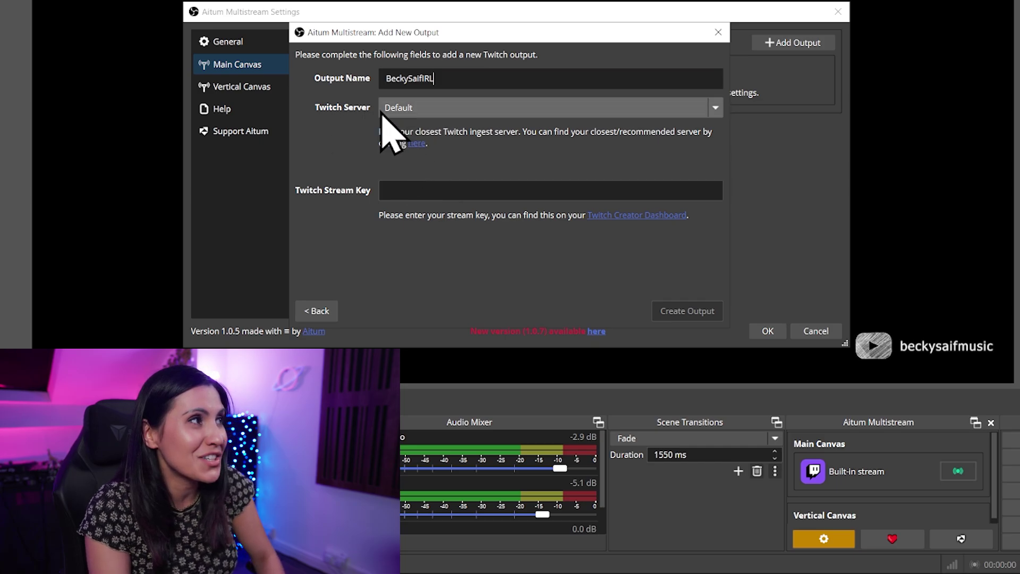
mouse_move(500, 150)
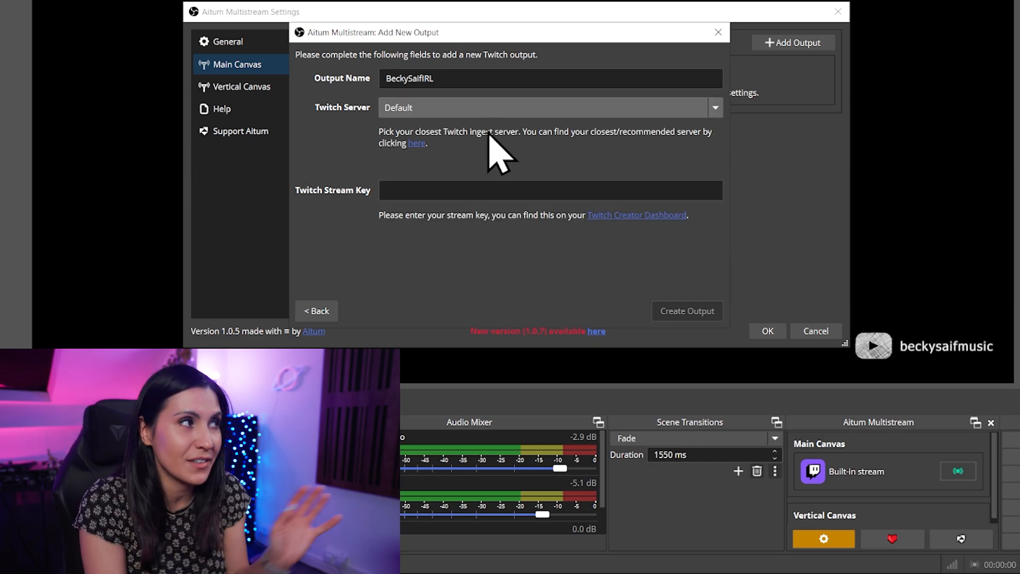
mouse_move(416, 227)
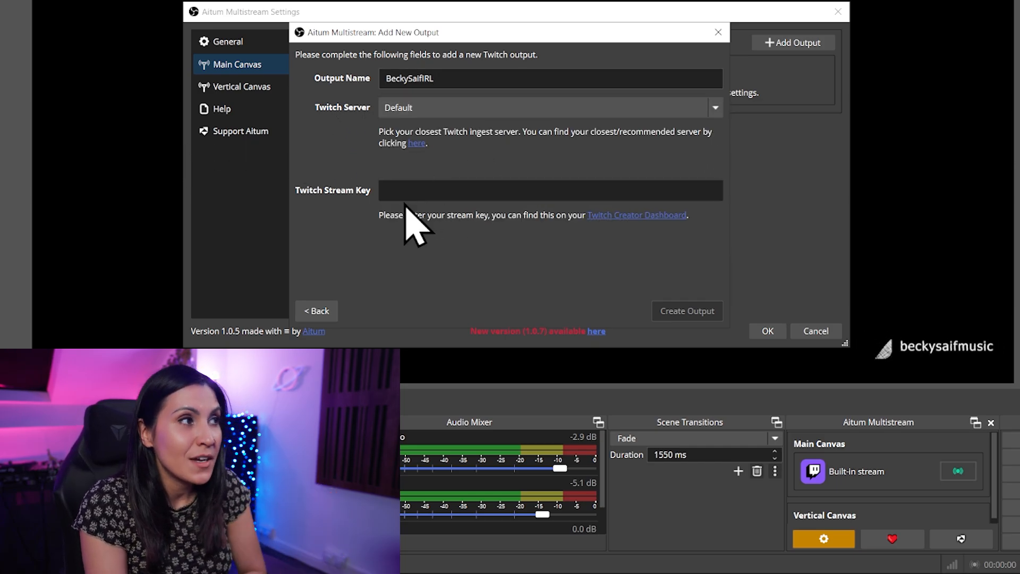
mouse_move(500, 165)
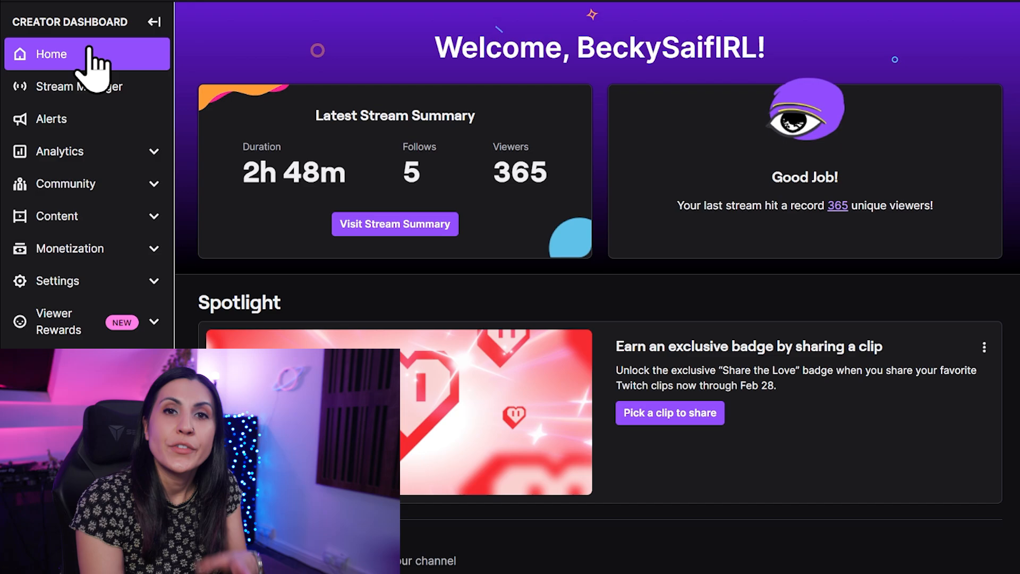
mouse_move(81, 86)
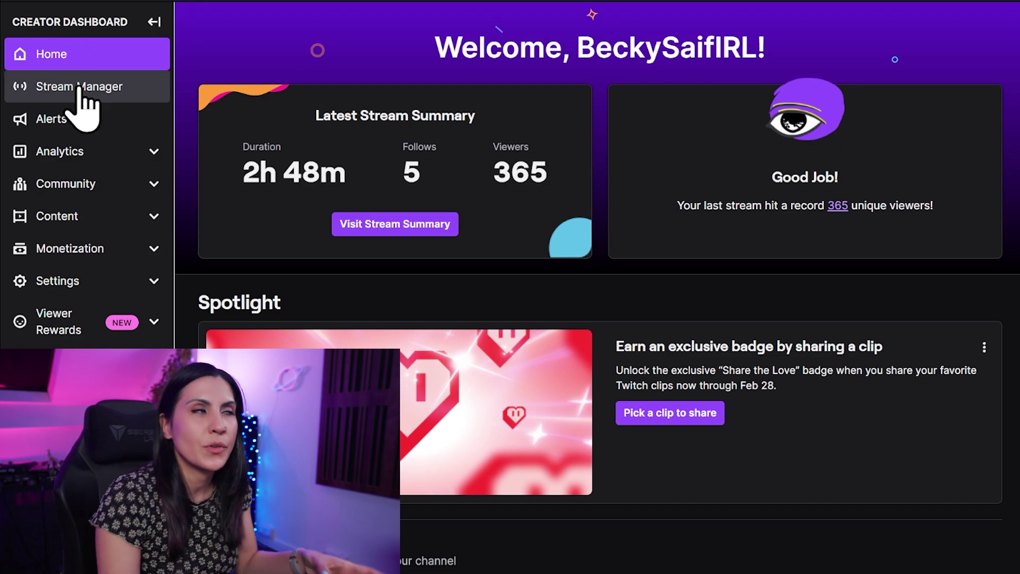
mouse_move(78, 320)
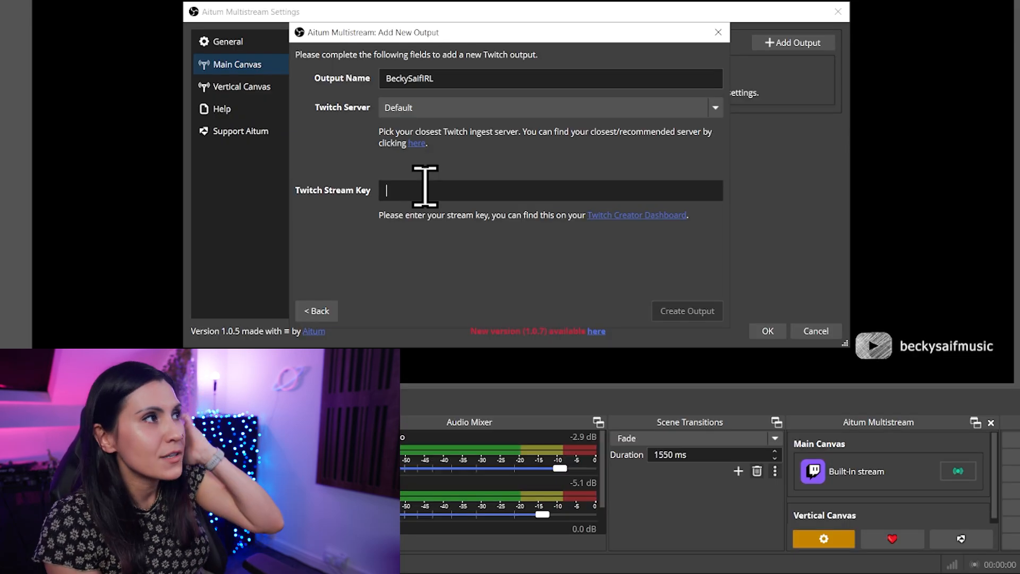
type("my amazing stream key")
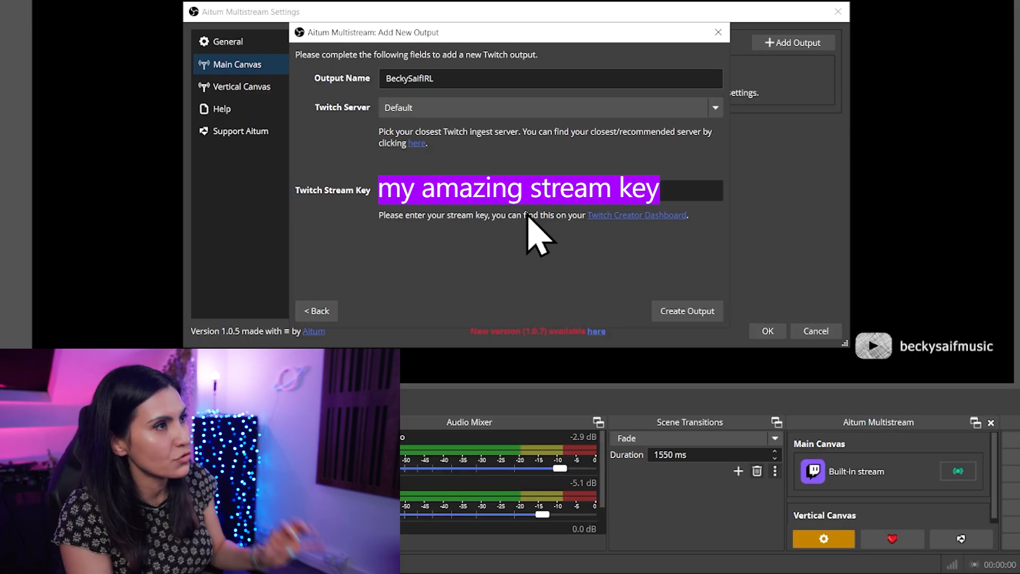
left_click(686, 310)
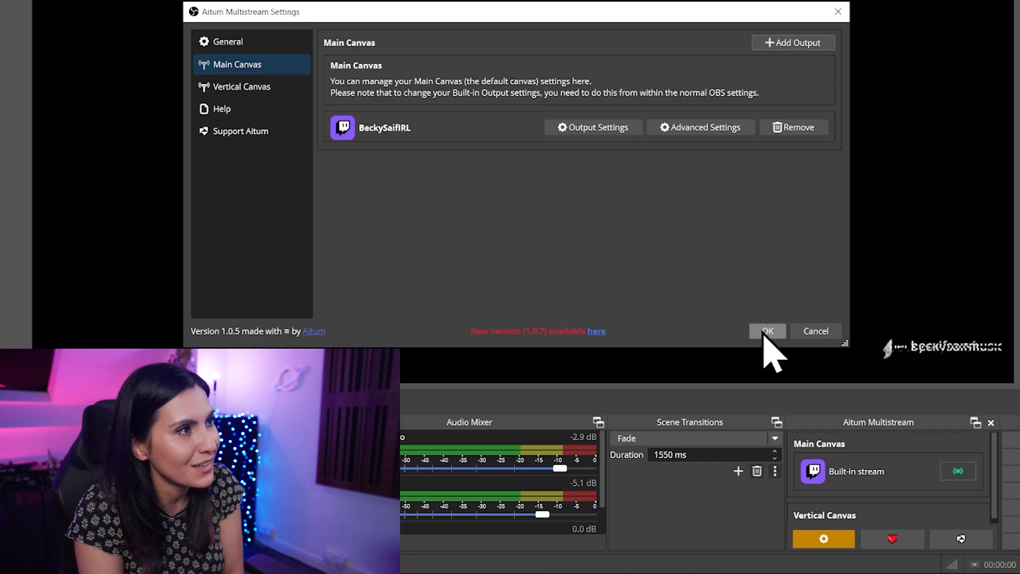
left_click(766, 330)
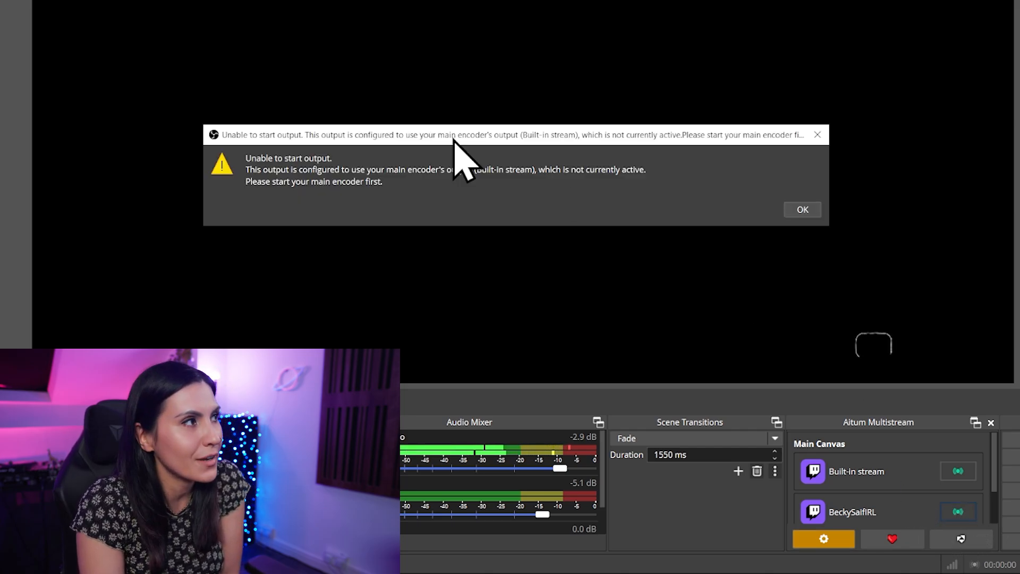
mouse_move(270, 189)
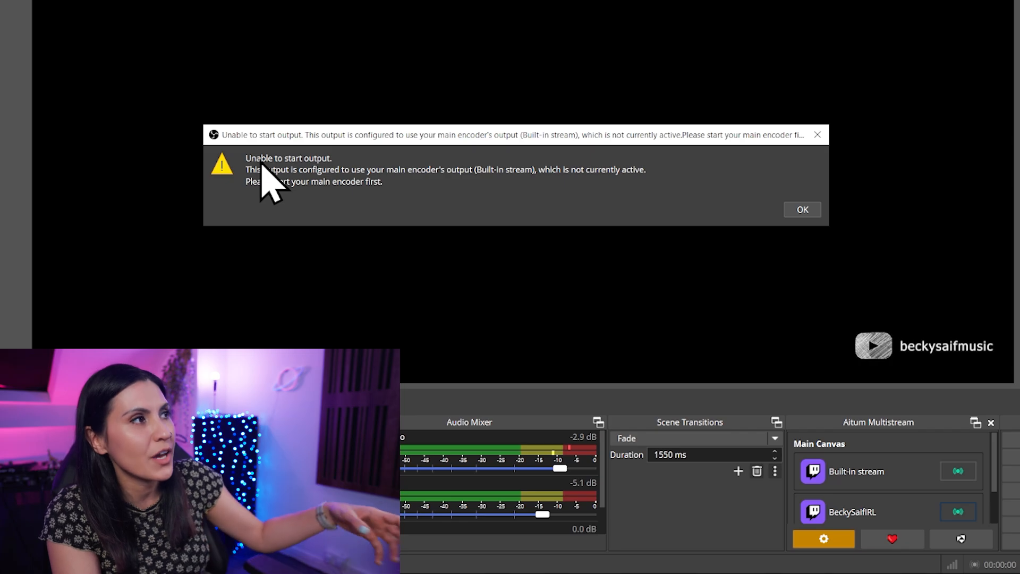
Dismiss the 'Unable to start output' warning for the new Twitch output.
left_click(801, 209)
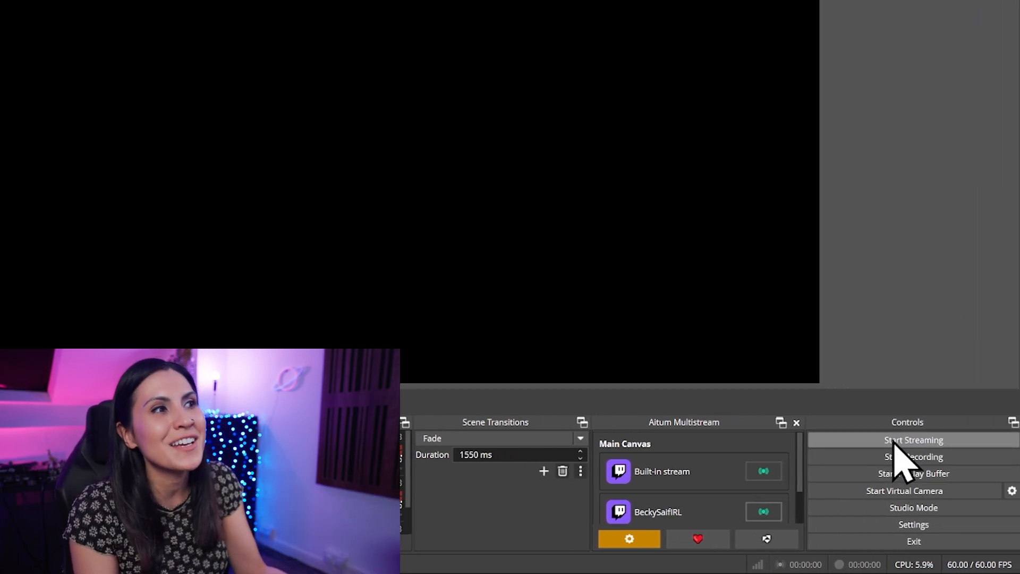
mouse_move(774, 527)
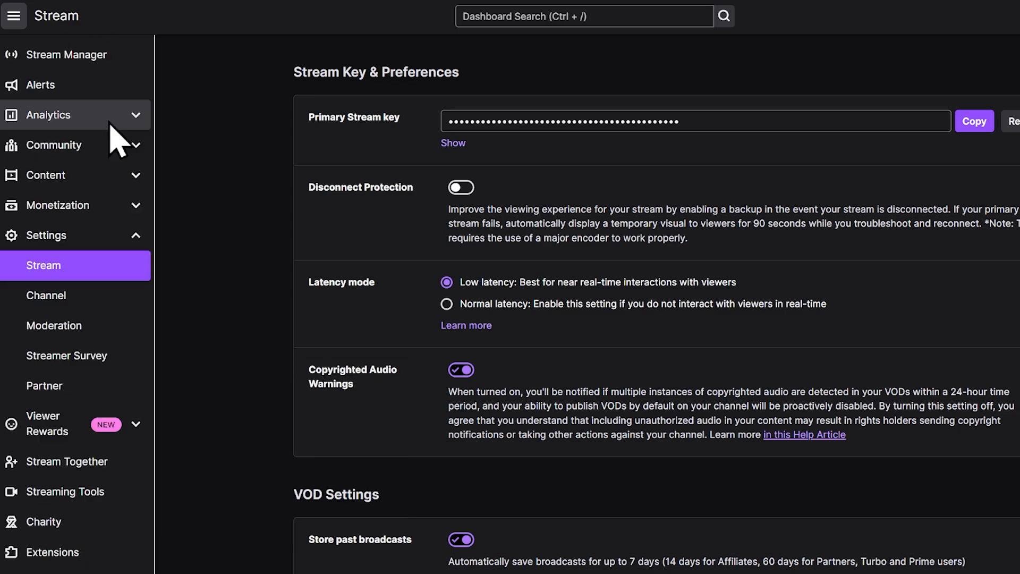
Queue one favourite collaborator to invite in a Stream Together call.
left_click(65, 461)
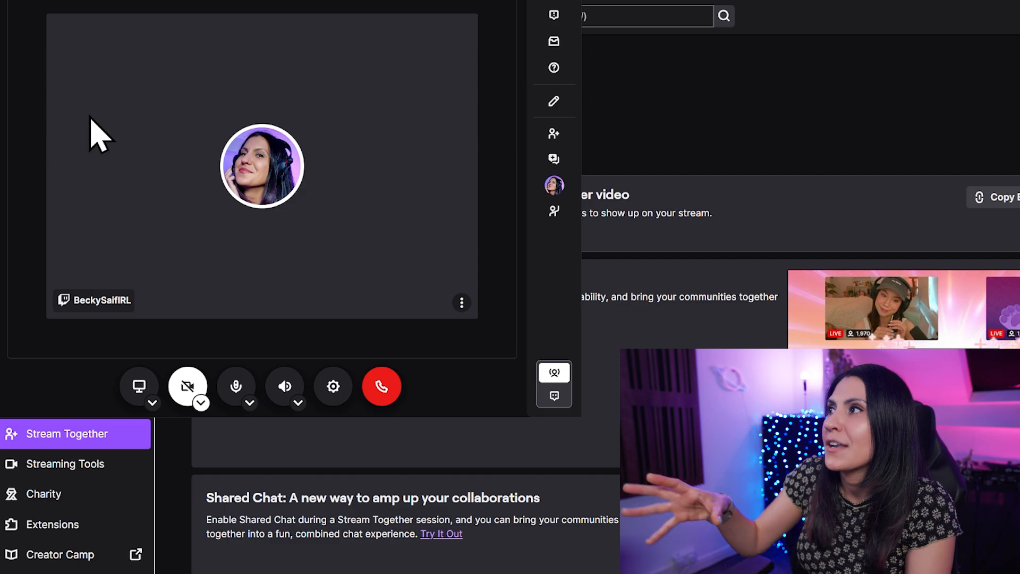
mouse_move(257, 205)
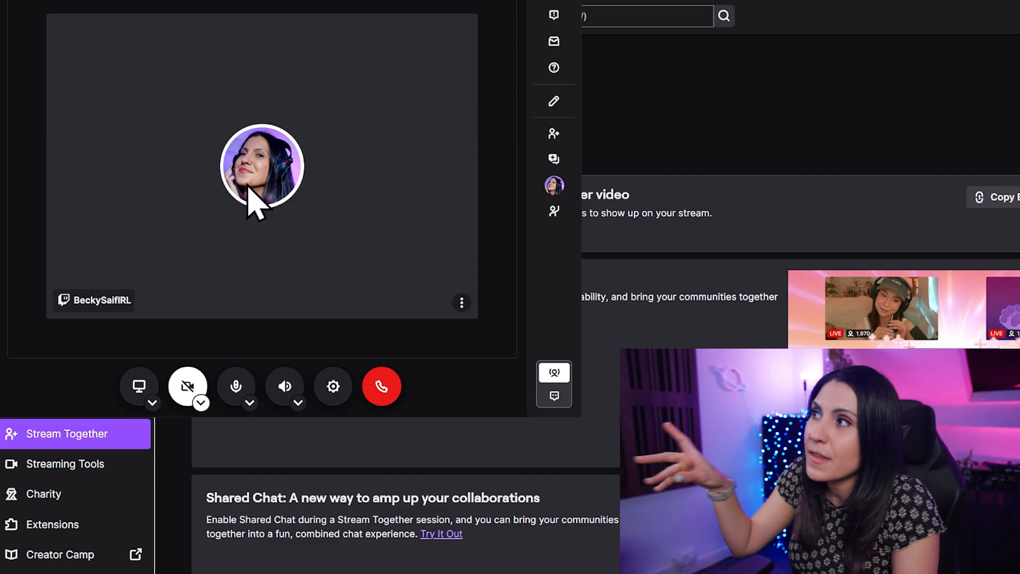
mouse_move(554, 134)
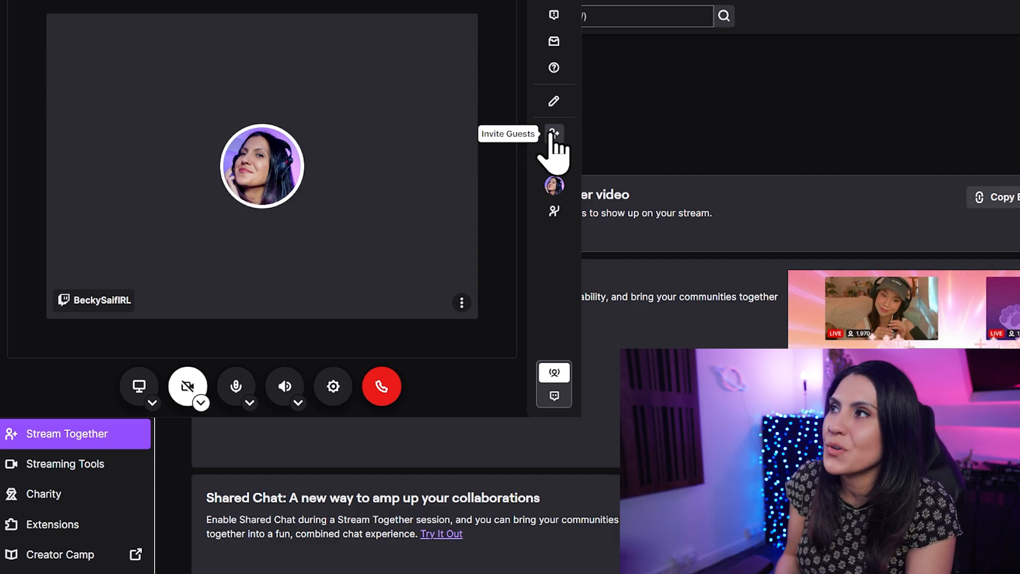
left_click(554, 134)
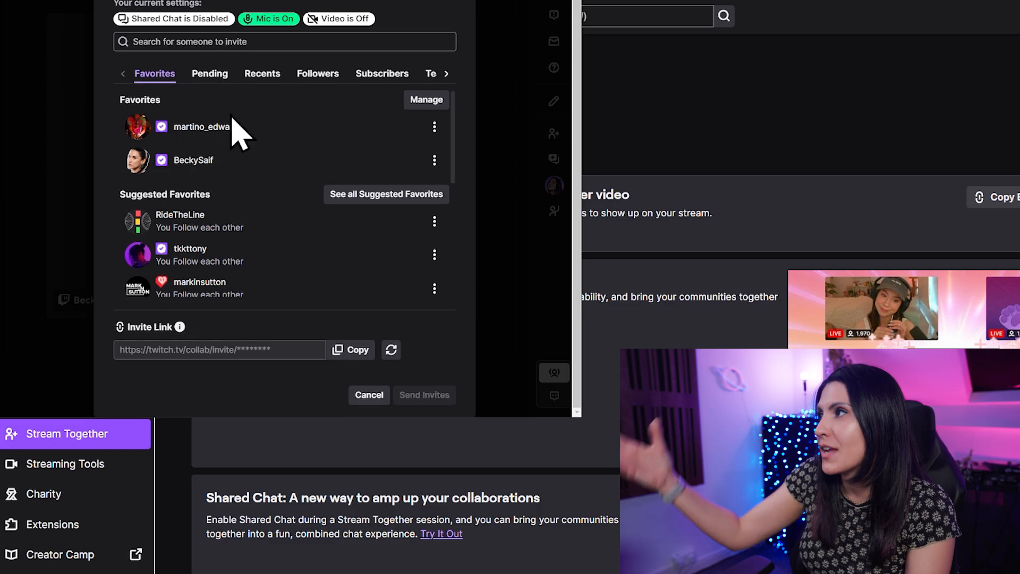
scroll("down", 3)
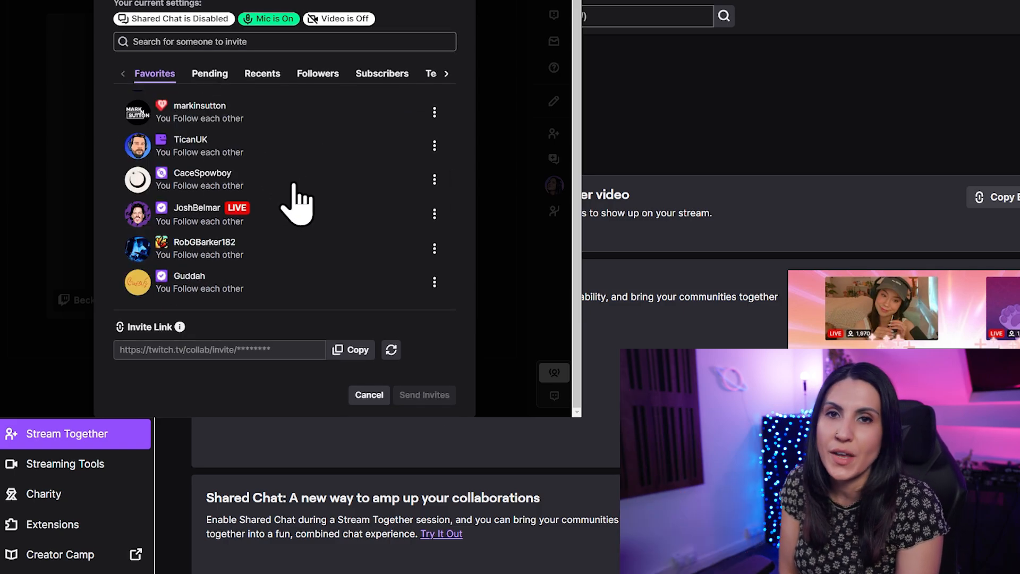
left_click(285, 42)
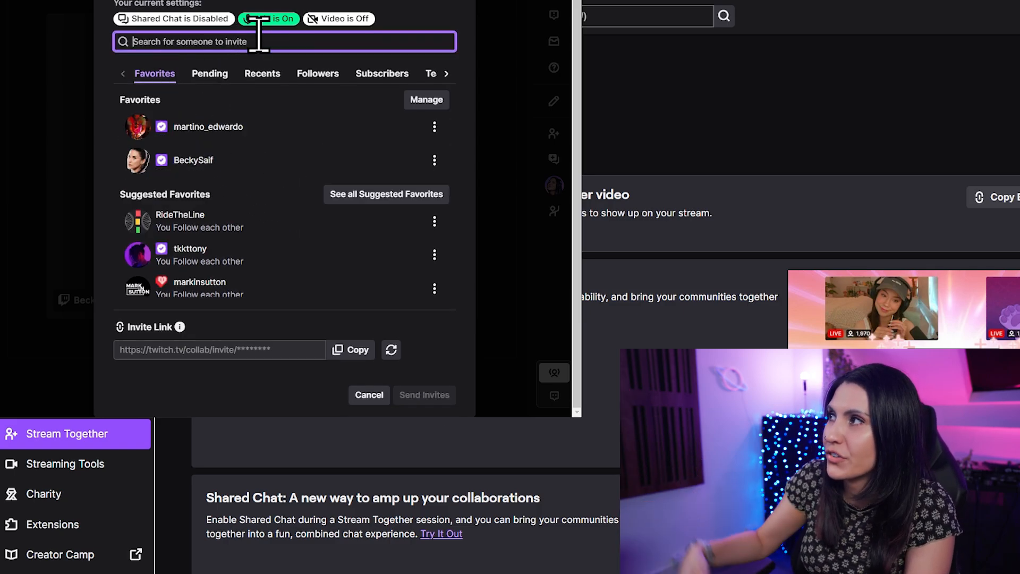
left_click(208, 126)
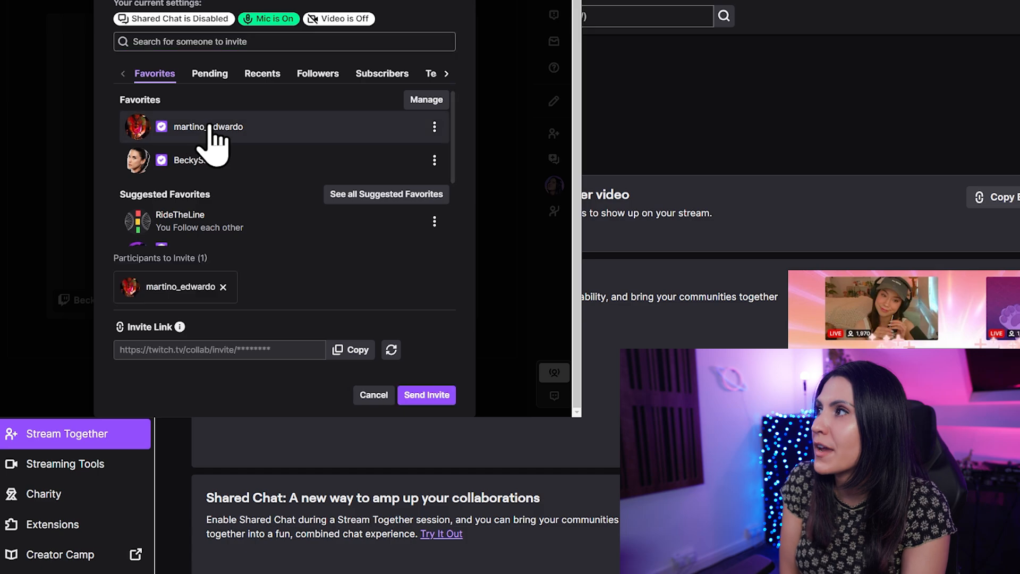
mouse_move(427, 395)
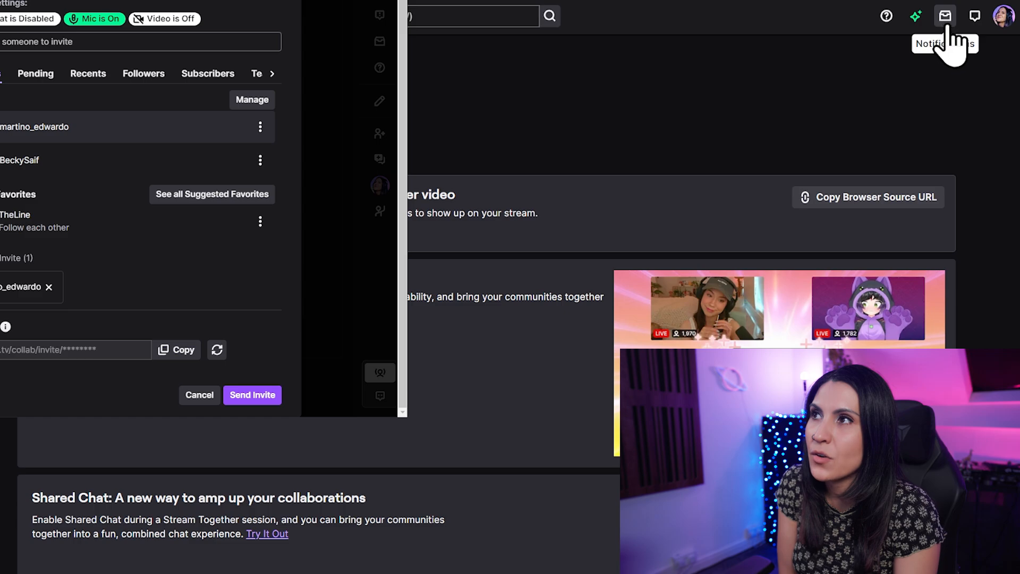
Check the dashboard notifications inbox, which shows no messages.
left_click(945, 16)
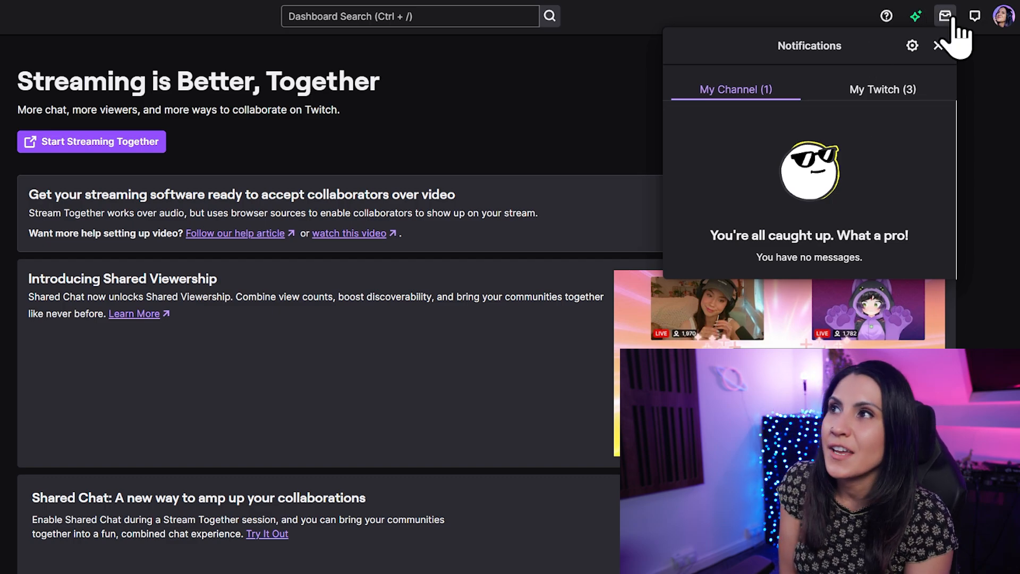
mouse_move(972, 88)
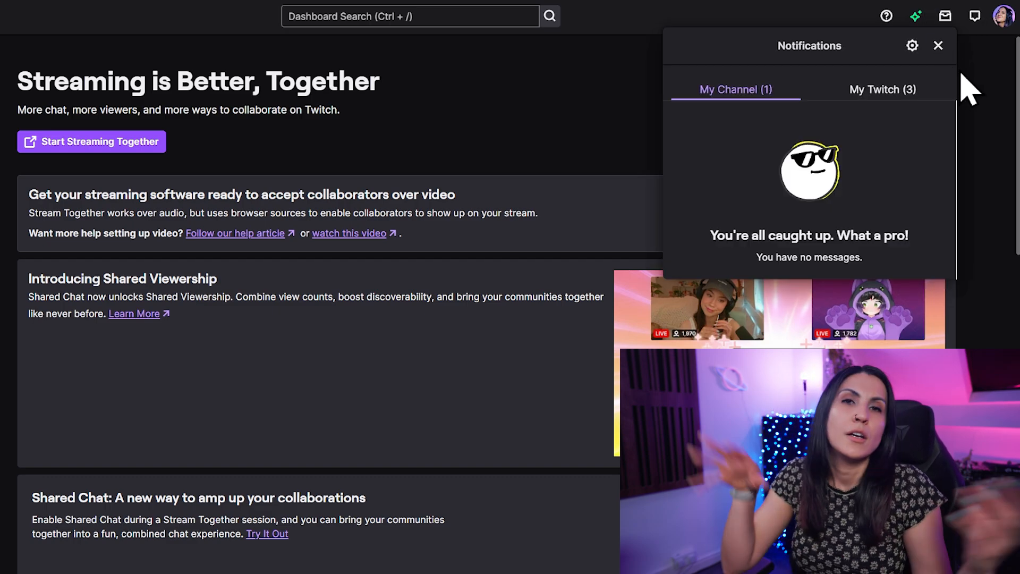
mouse_move(373, 111)
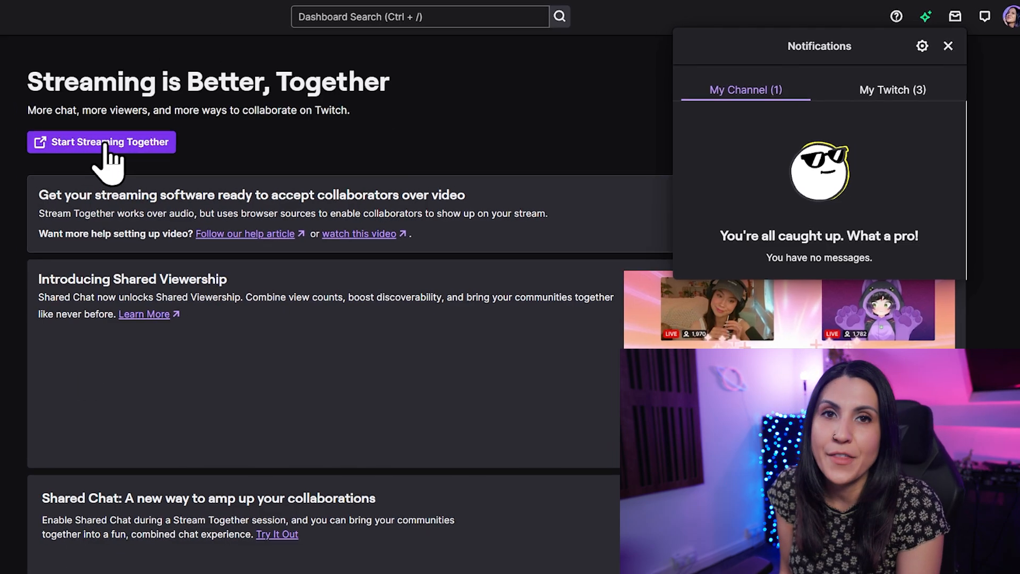
Bring the Stream Together call back up and mute its sound.
left_click(101, 142)
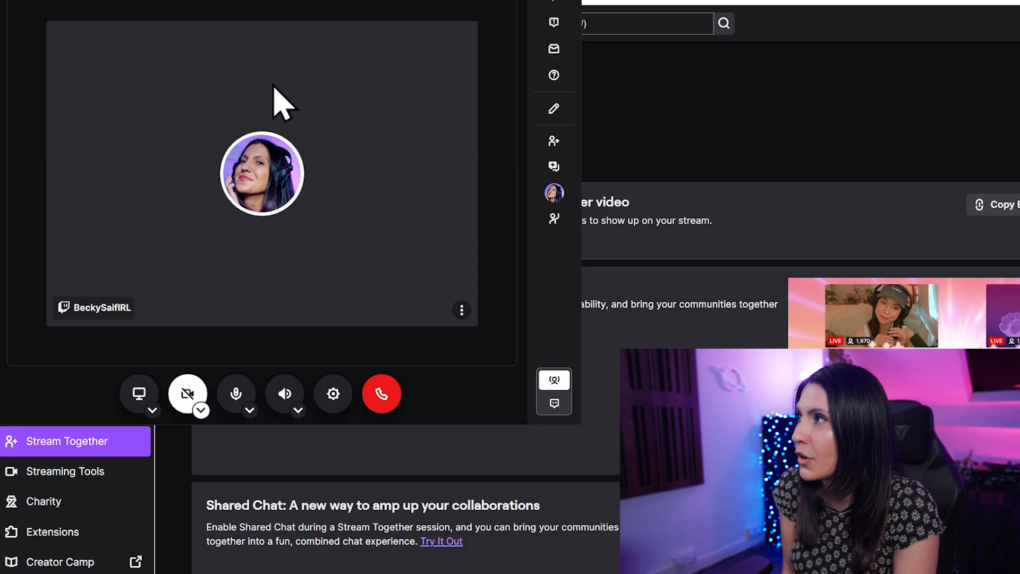
mouse_move(442, 205)
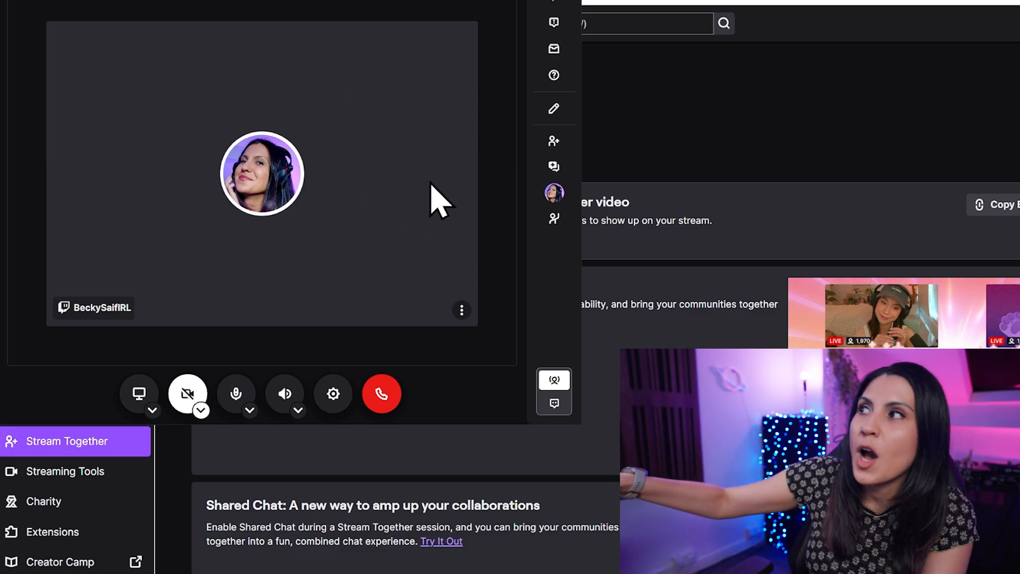
mouse_move(491, 166)
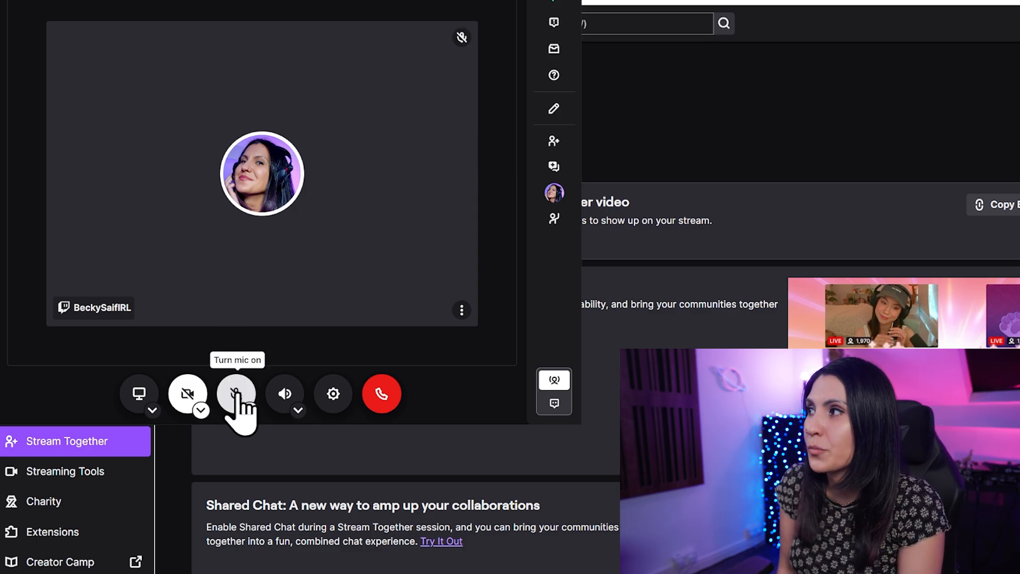
left_click(236, 393)
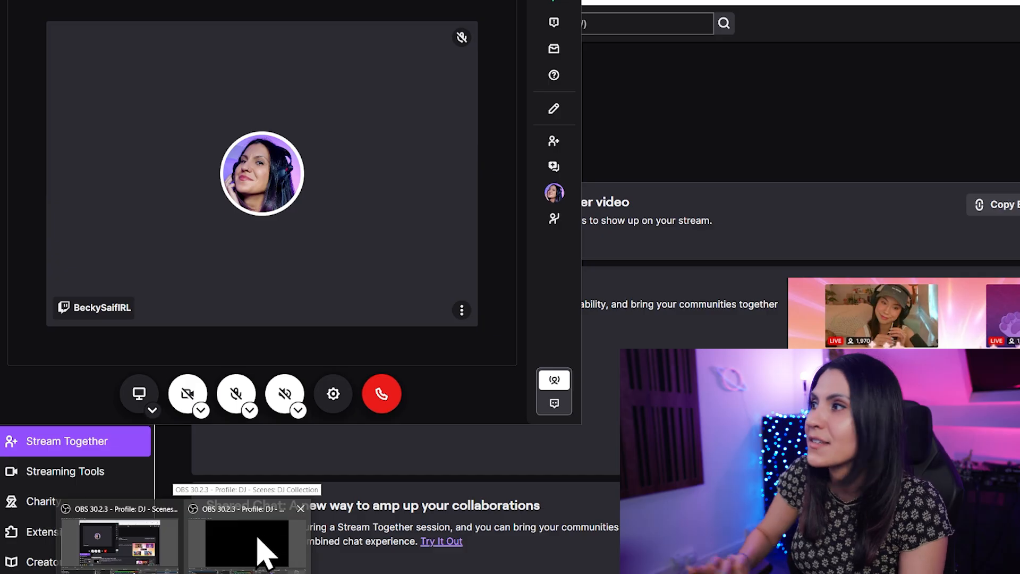
left_click(248, 544)
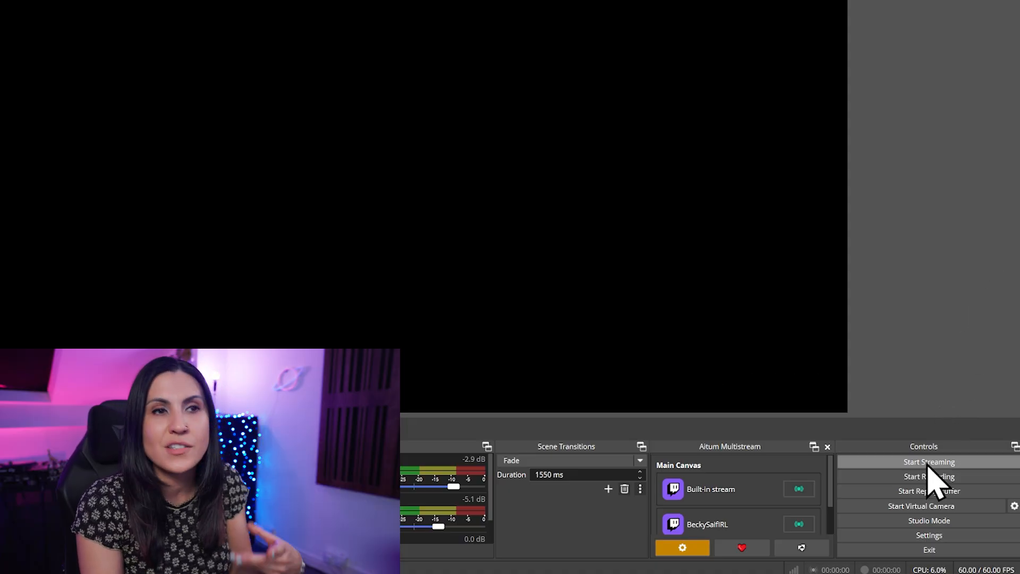
mouse_move(800, 514)
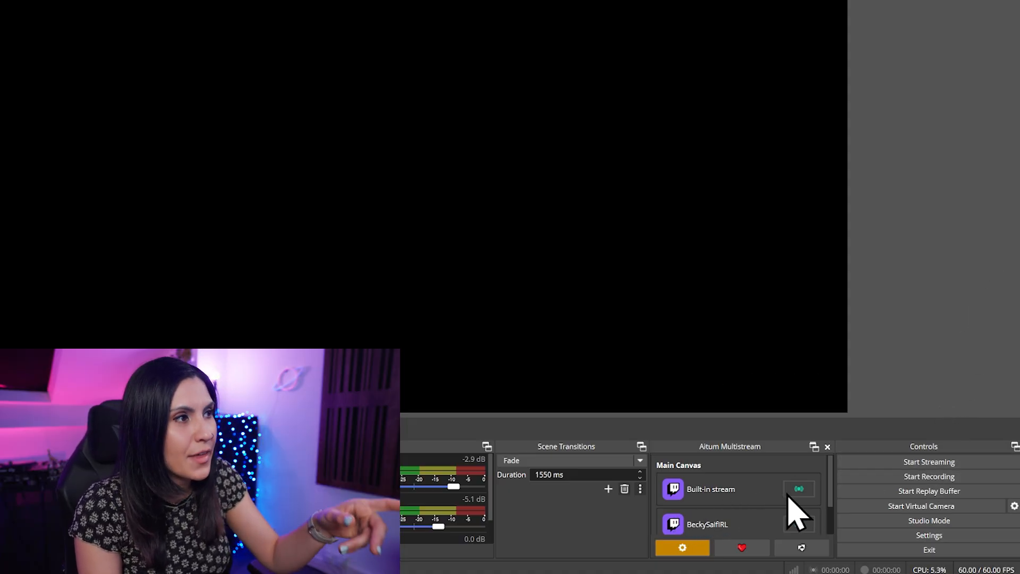
scroll("down", 3)
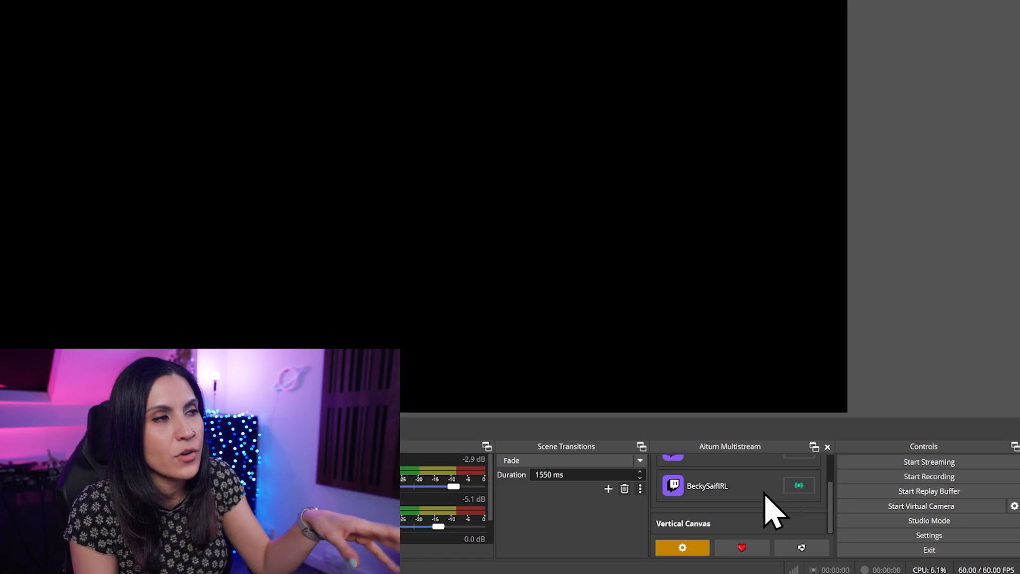
mouse_move(813, 533)
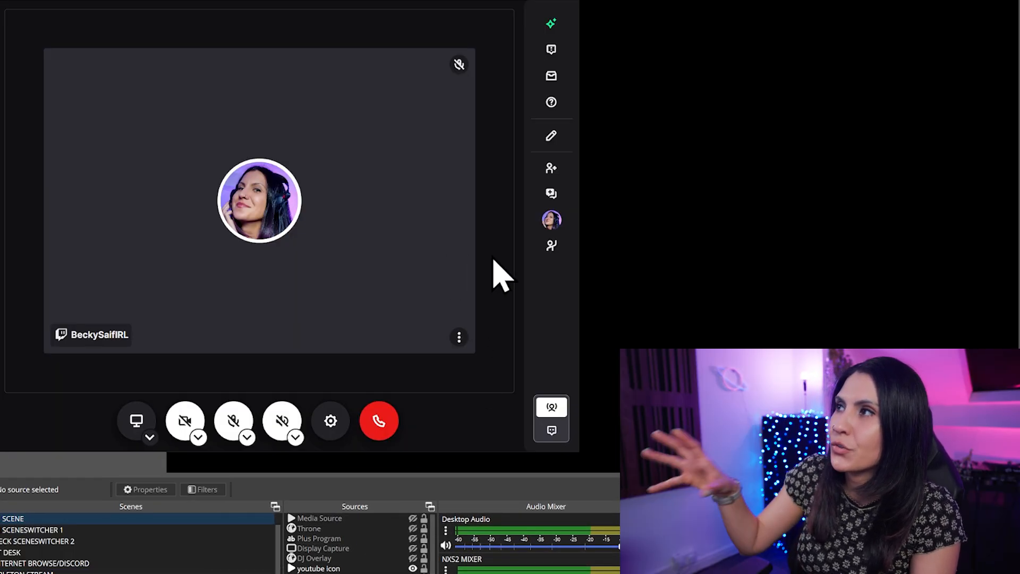
mouse_move(560, 293)
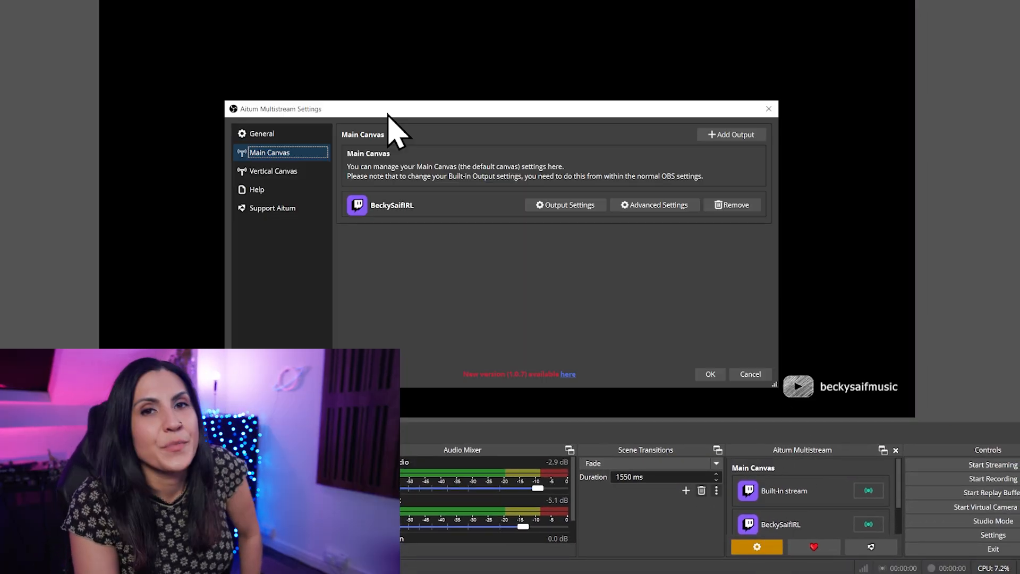
mouse_move(396, 98)
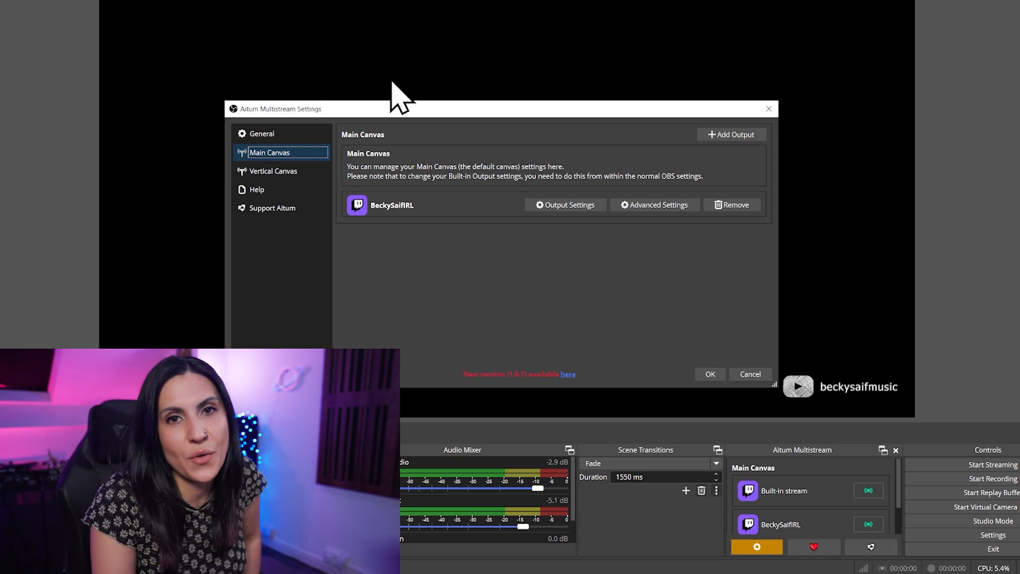
mouse_move(273, 170)
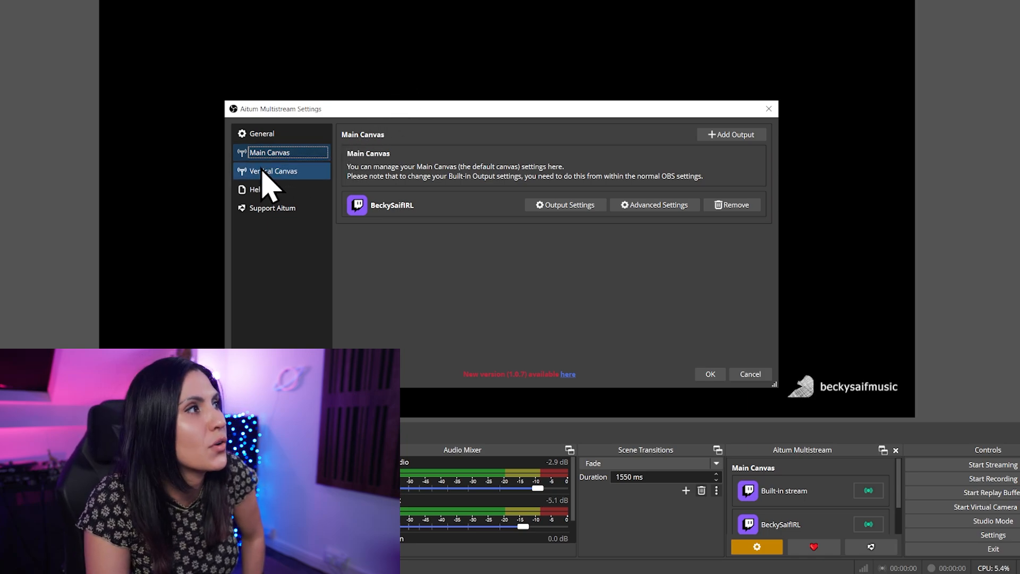
Begin adding a new output under the Vertical Canvas section.
left_click(273, 170)
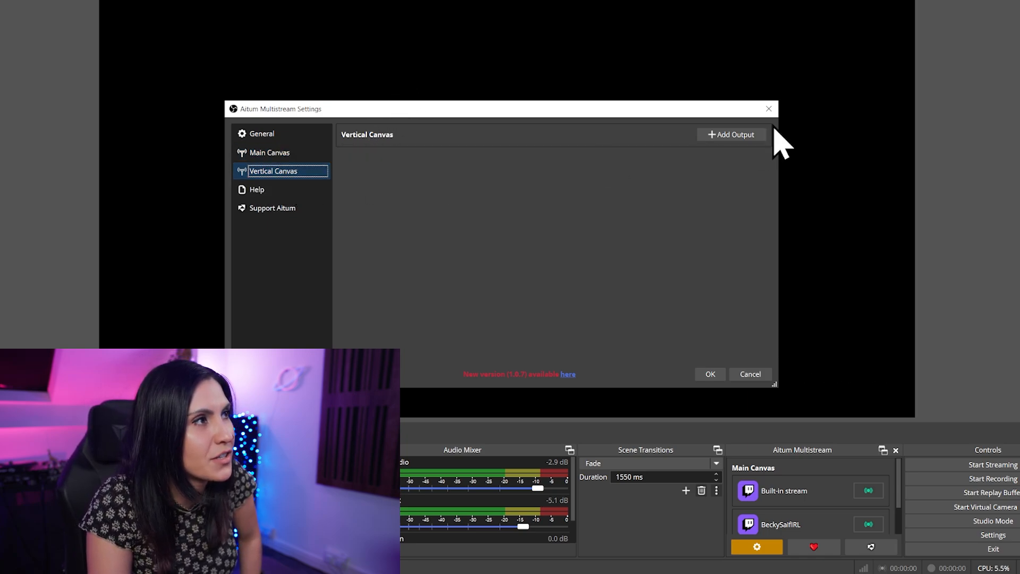
left_click(731, 135)
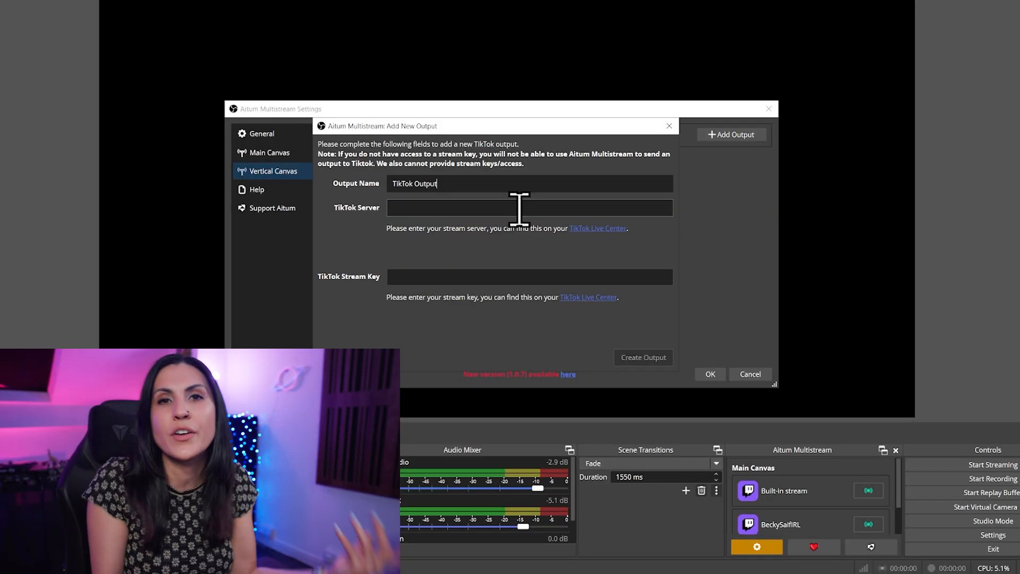